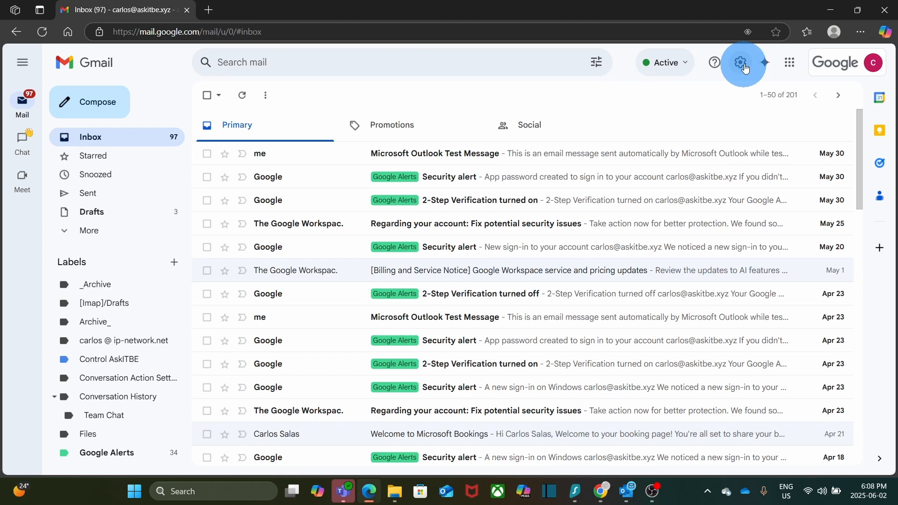
pyautogui.moveTo(743, 63)
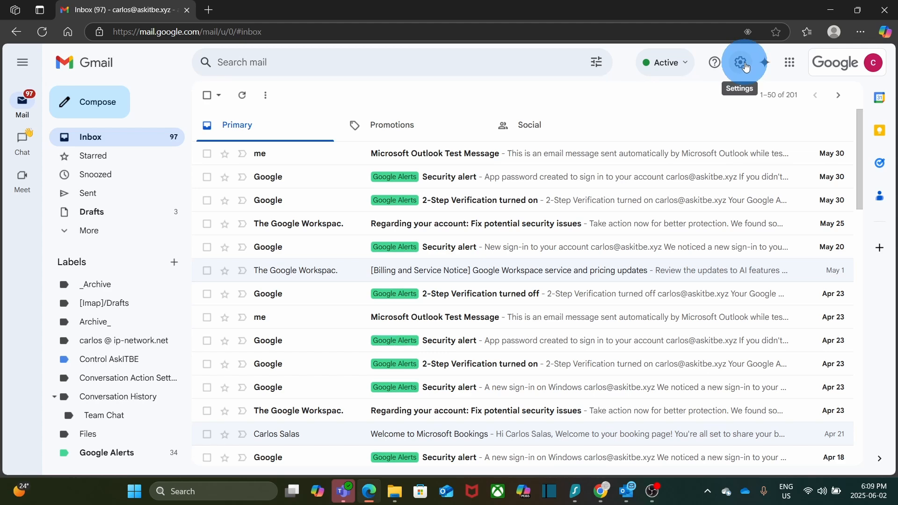
# Open Gmail's full settings through Quick settings' 'See all settings'
pyautogui.click(740, 62)
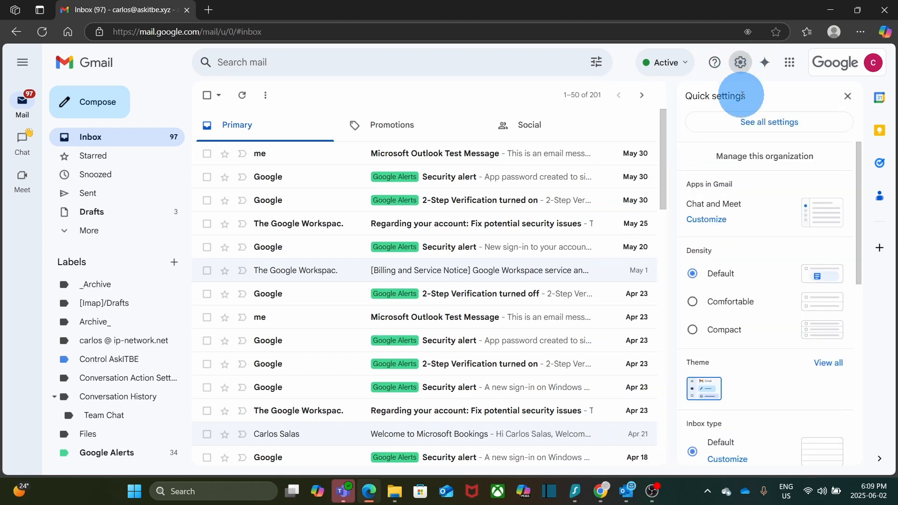
pyautogui.click(769, 122)
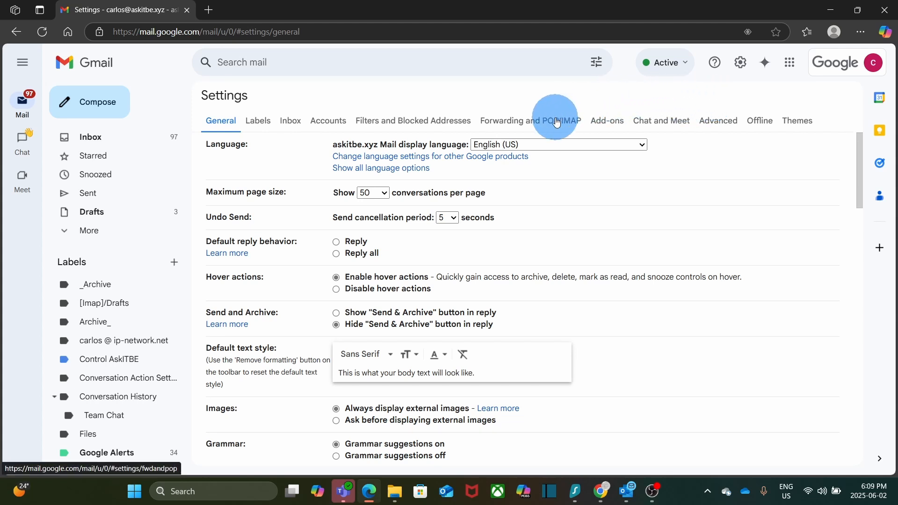
# Show the Forwarding and POP/IMAP tab and scroll to review POP download status
pyautogui.click(530, 121)
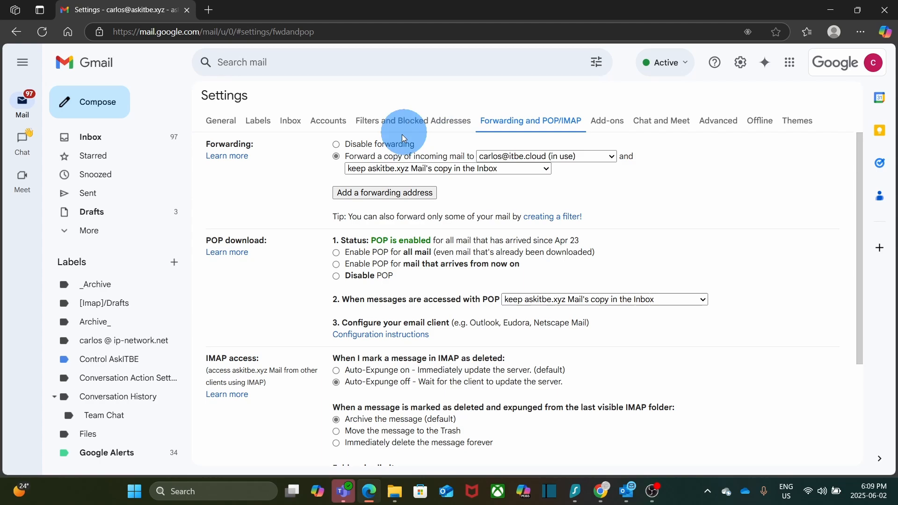
pyautogui.moveTo(277, 239)
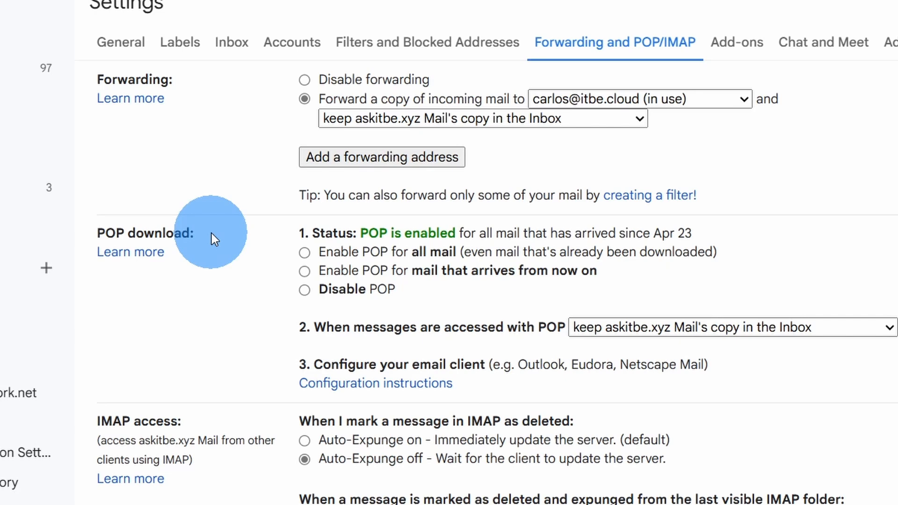
pyautogui.moveTo(255, 248)
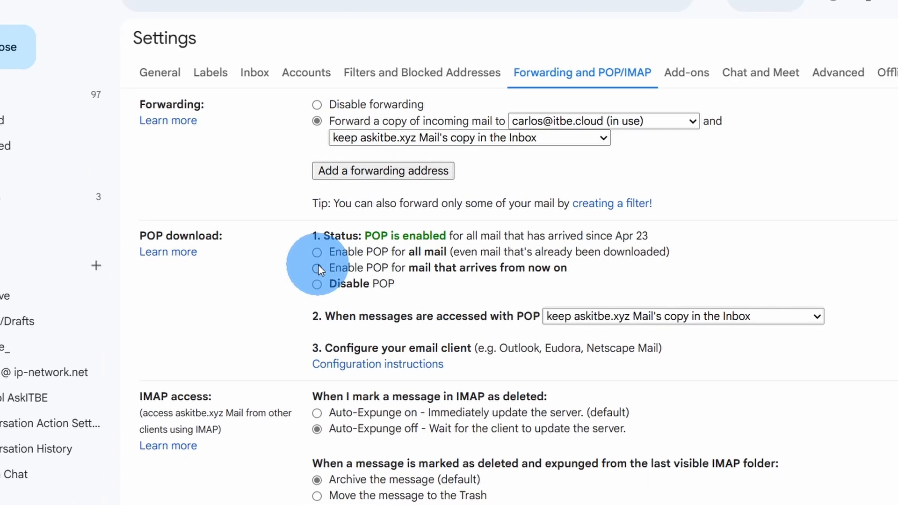
pyautogui.scroll(-3)
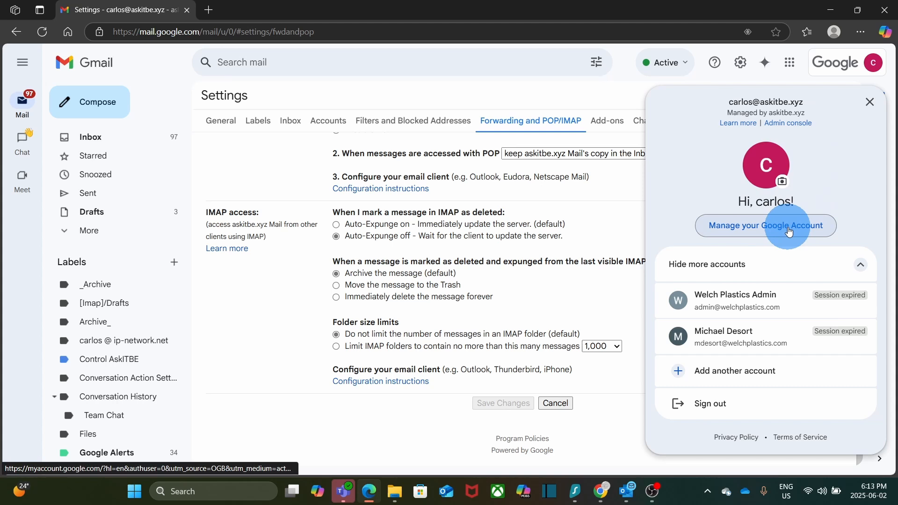
# Open Manage your Google Account, go to Security, and scroll to the sign-in options
pyautogui.click(764, 225)
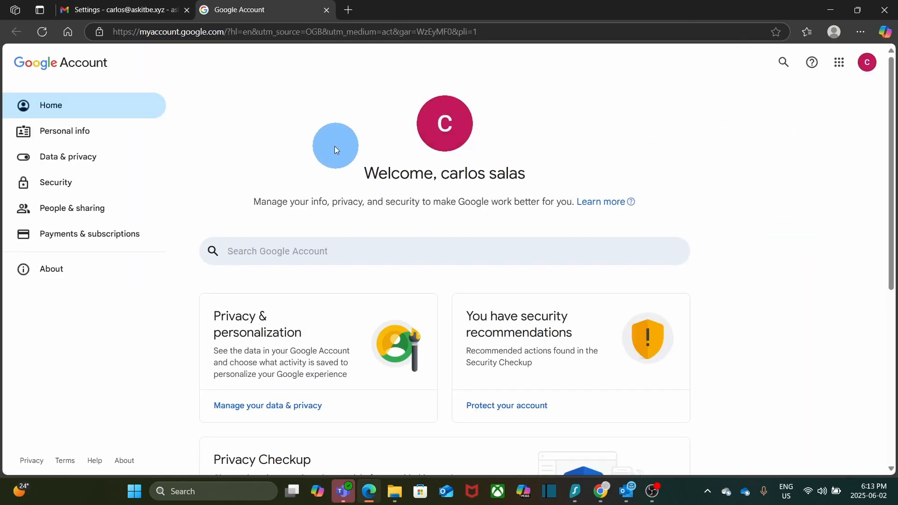
pyautogui.moveTo(56, 182)
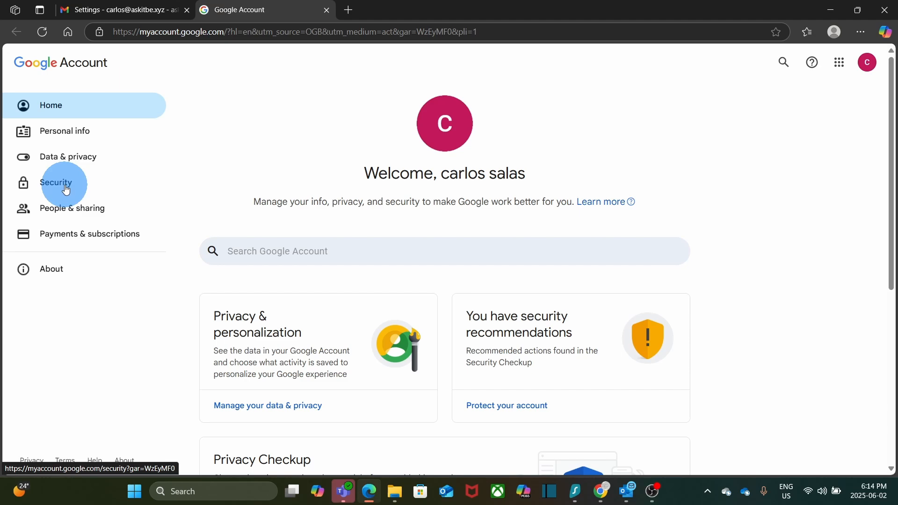
pyautogui.click(55, 182)
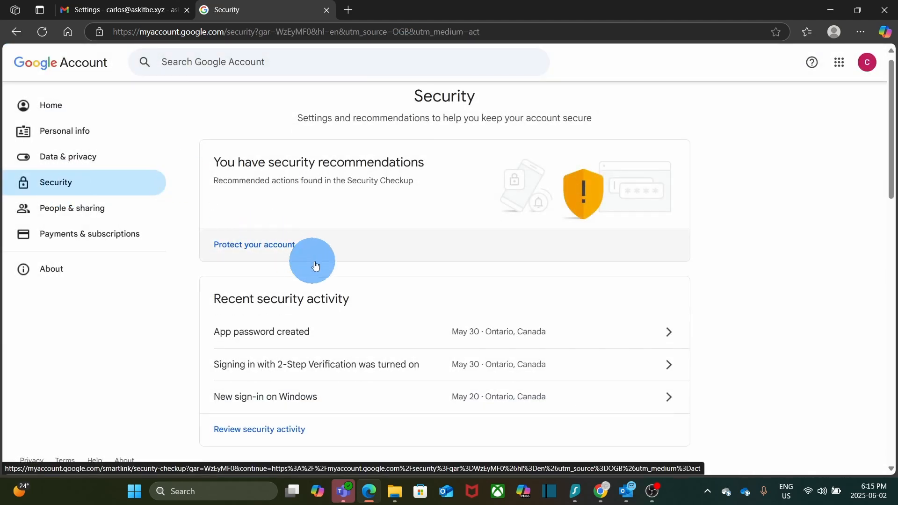
pyautogui.scroll(-3)
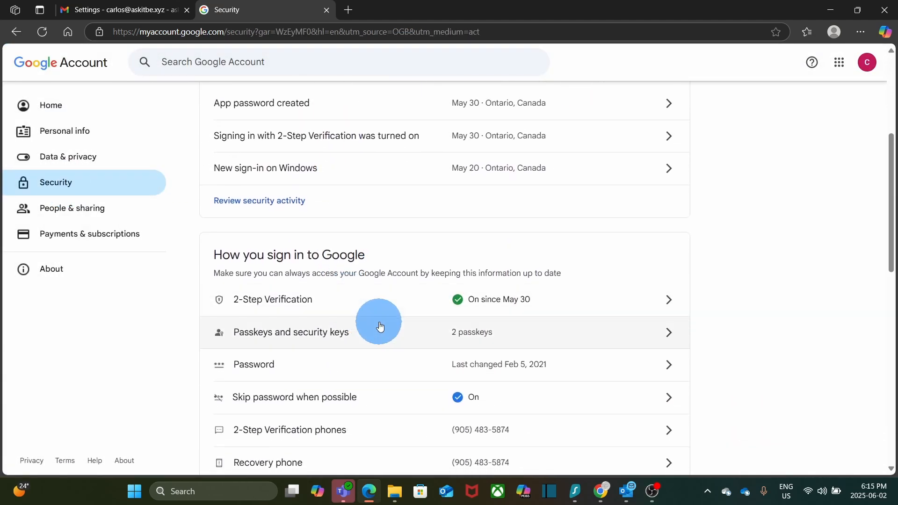
pyautogui.moveTo(406, 253)
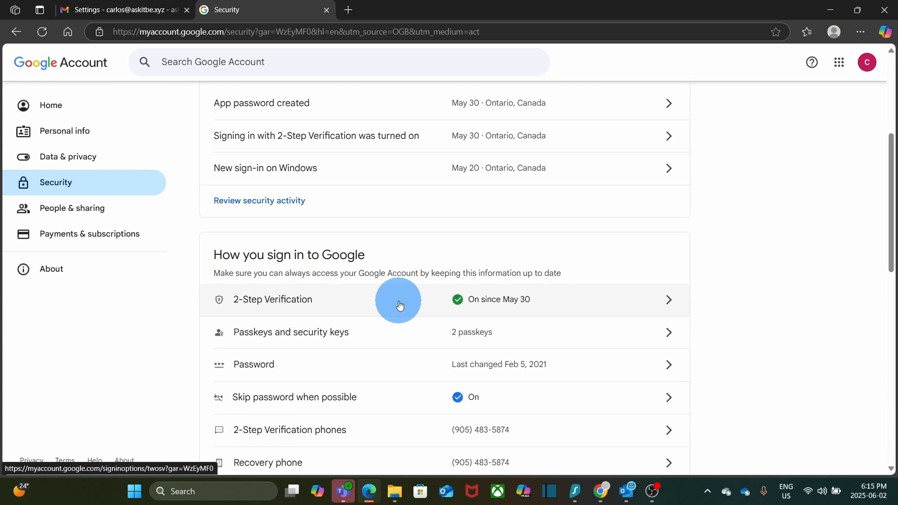
pyautogui.moveTo(584, 305)
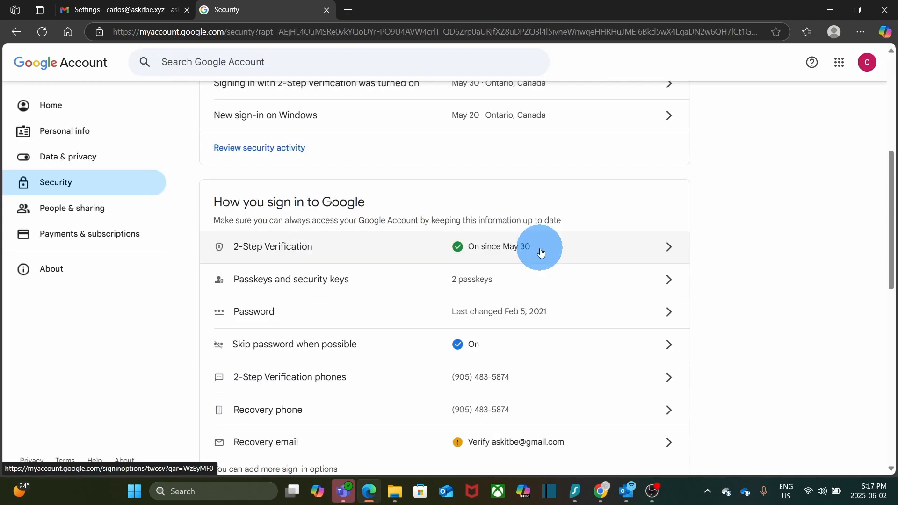
# Open 2-Step Verification and scroll down to reach the App passwords page
pyautogui.click(272, 247)
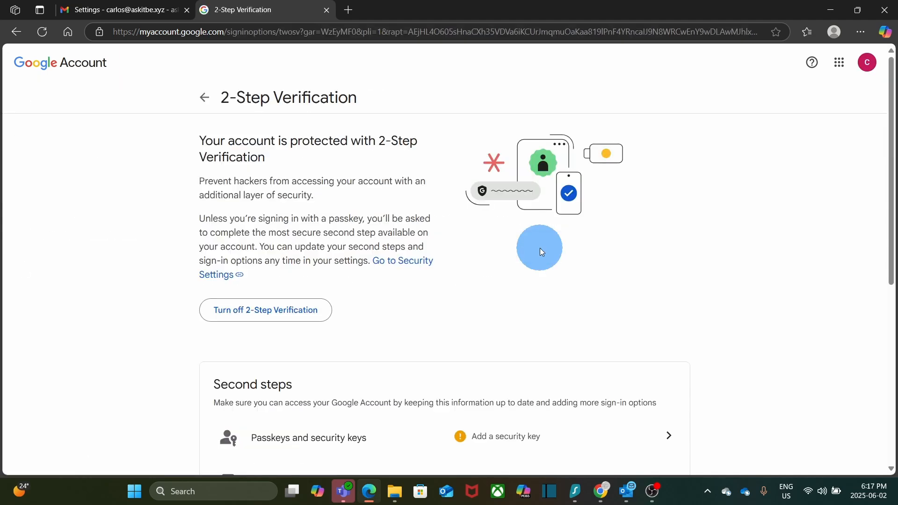
pyautogui.scroll(-3)
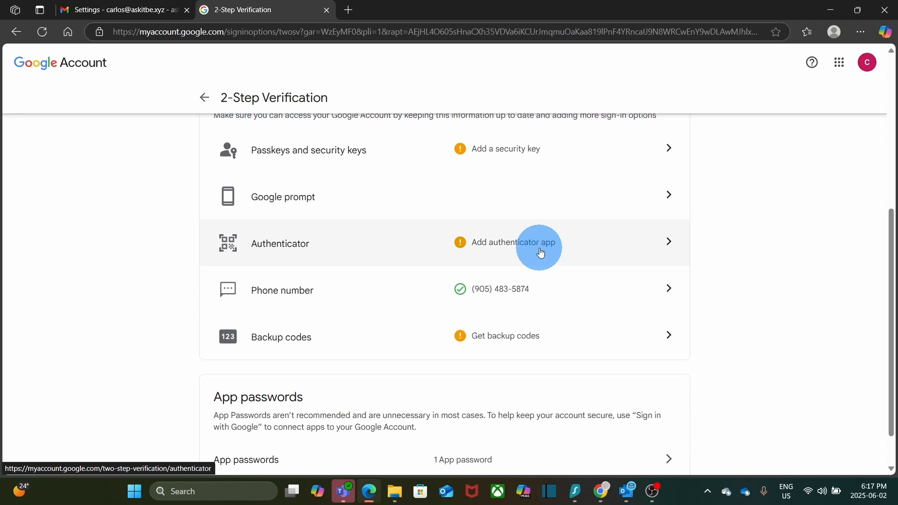
pyautogui.scroll(-3)
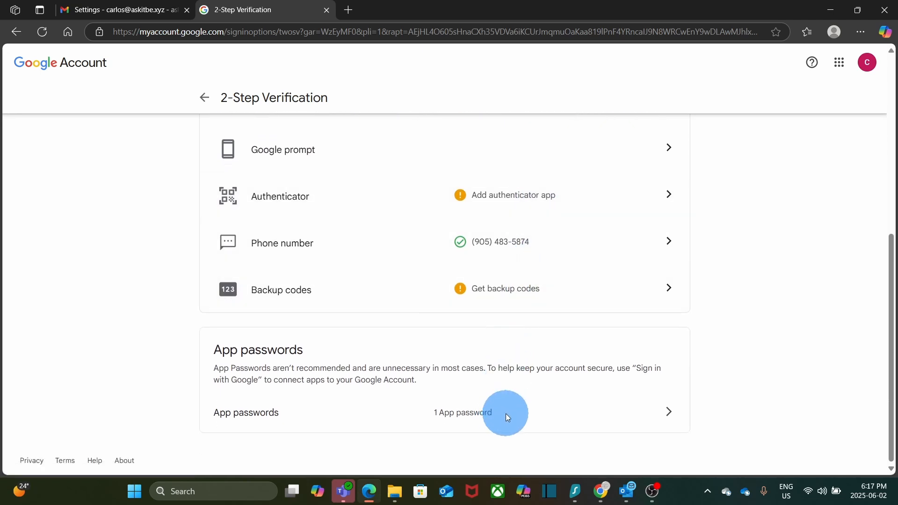
pyautogui.click(668, 415)
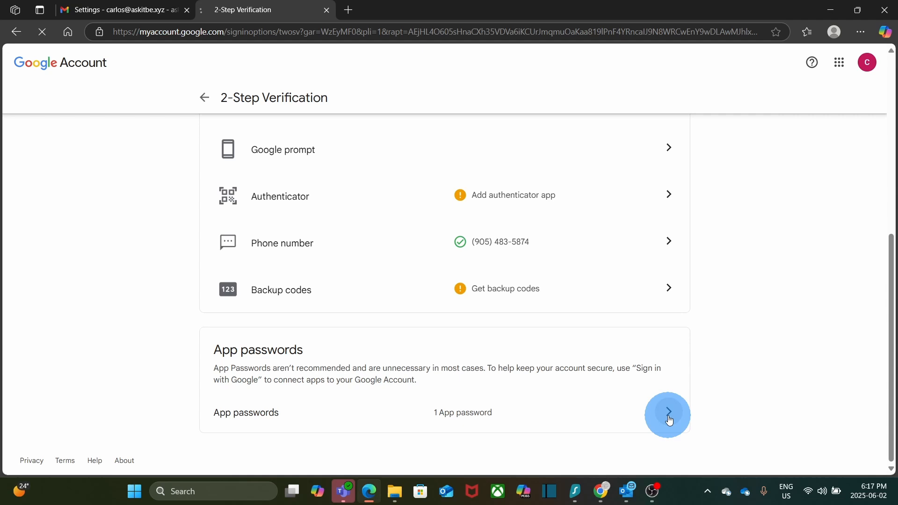
pyautogui.click(666, 414)
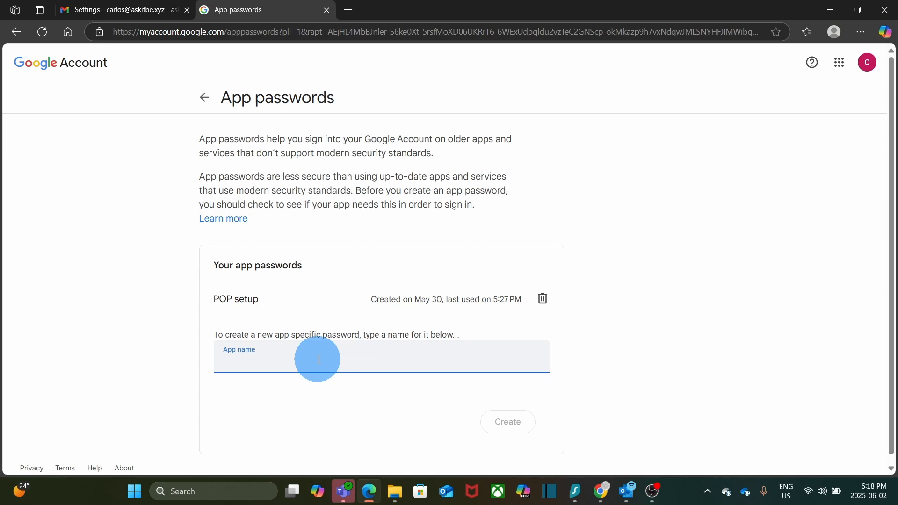
# Create an app password named 'Outlook Password - POP3'
pyautogui.write('Outlook Password -')
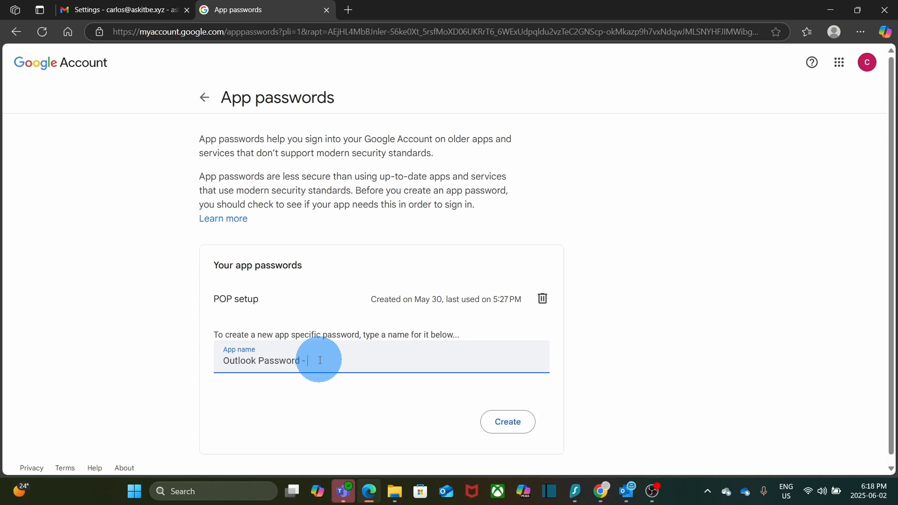
pyautogui.write('POP3')
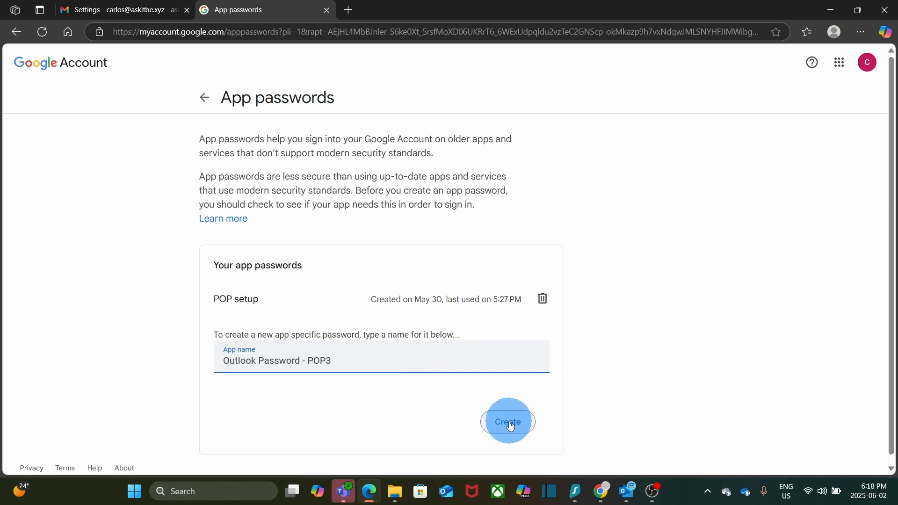
pyautogui.click(507, 421)
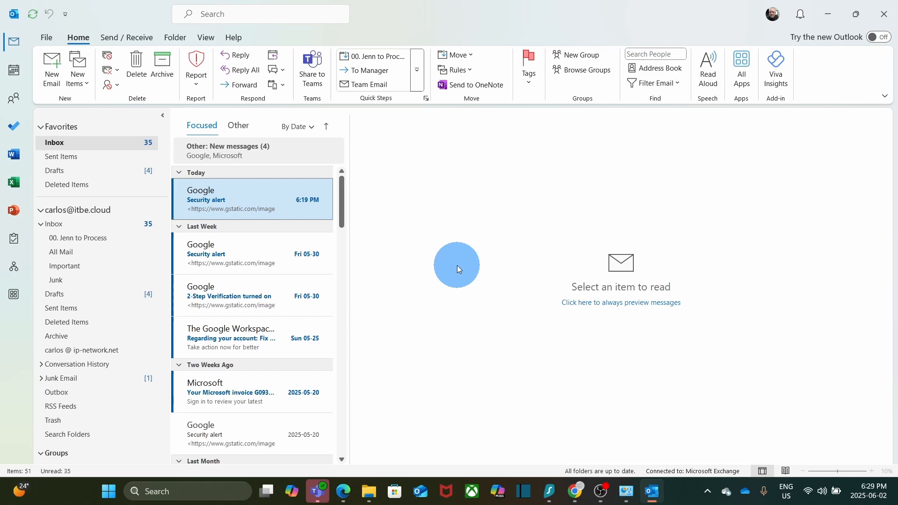
pyautogui.moveTo(453, 266)
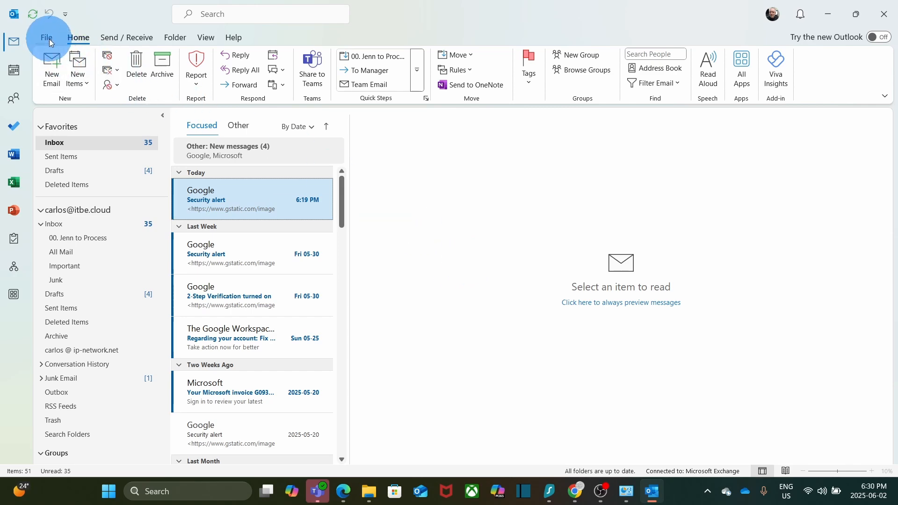
# Start Add Account from Outlook's File account information page
pyautogui.click(46, 38)
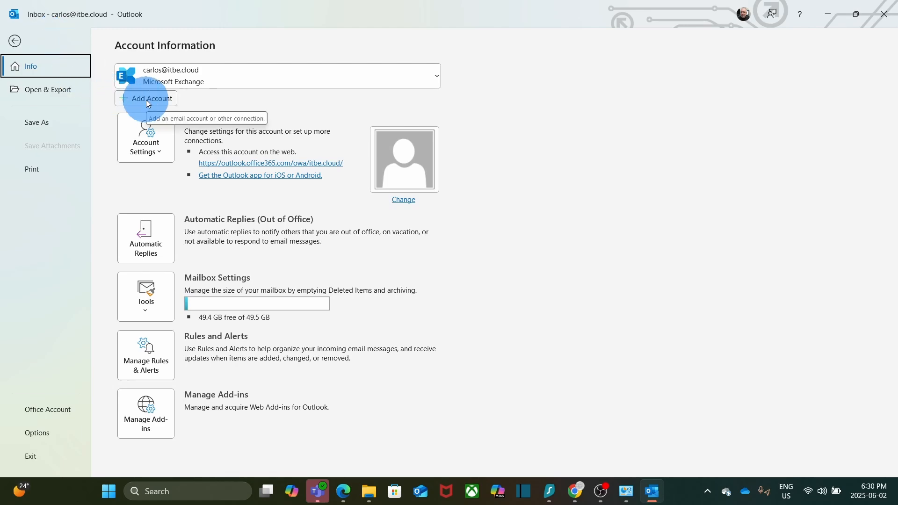
pyautogui.click(145, 97)
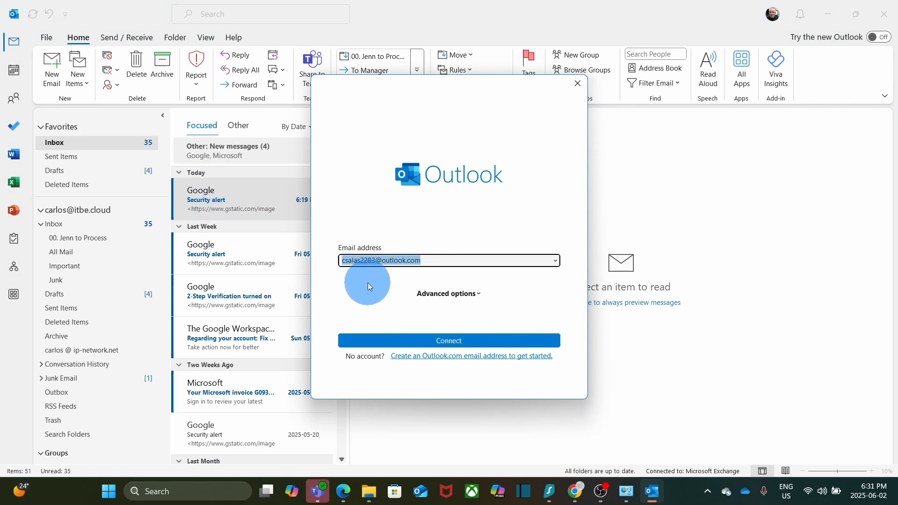
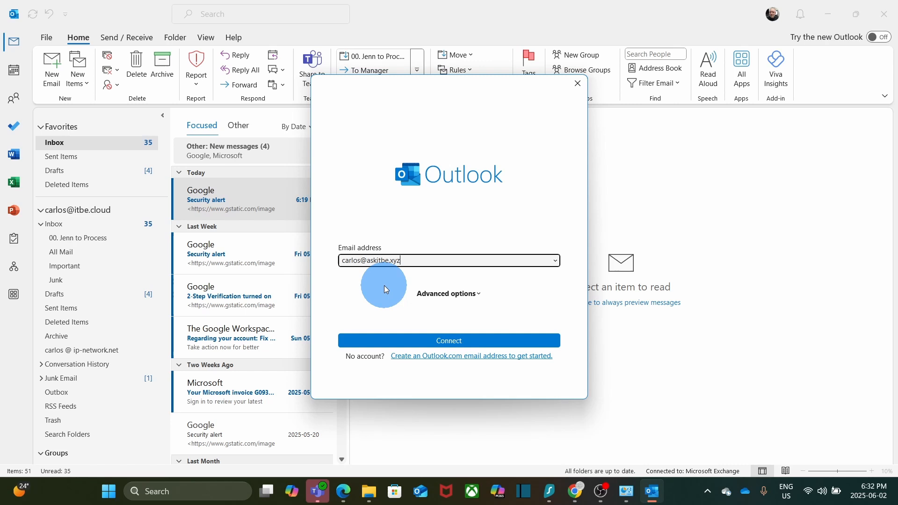
pyautogui.moveTo(446, 294)
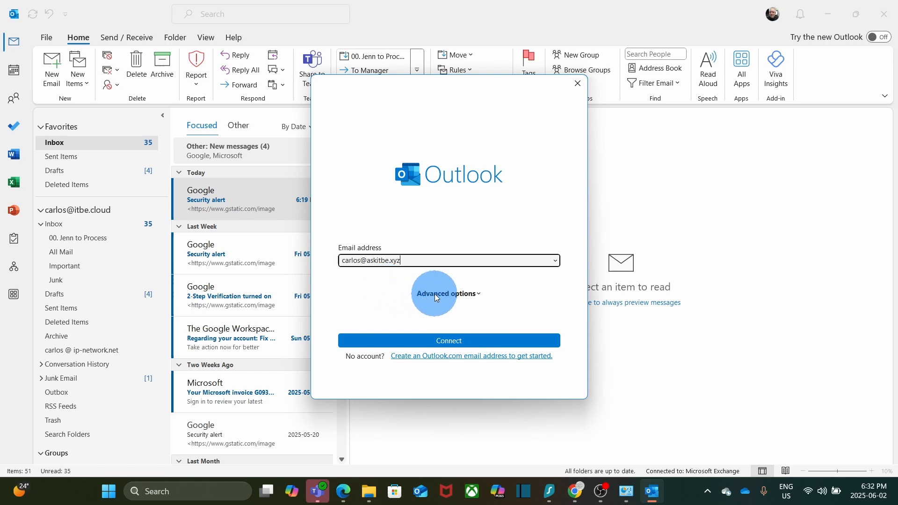
pyautogui.click(447, 293)
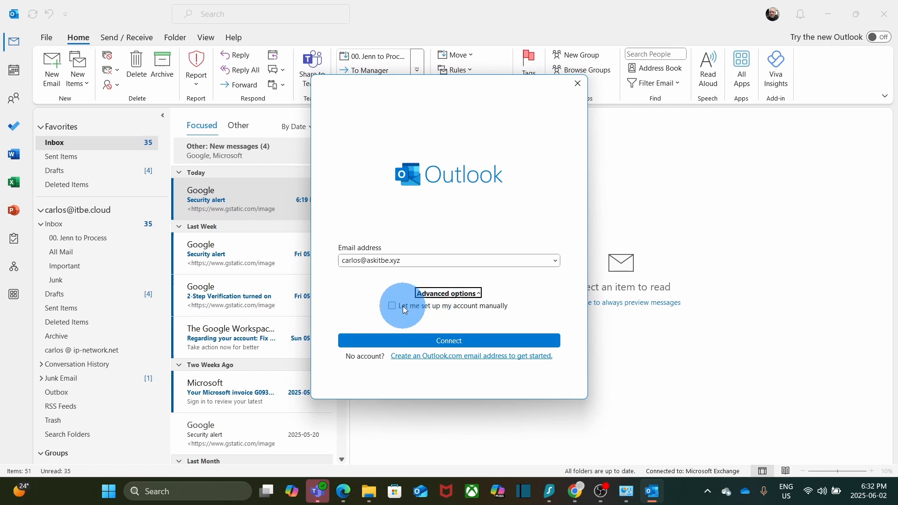
pyautogui.click(392, 306)
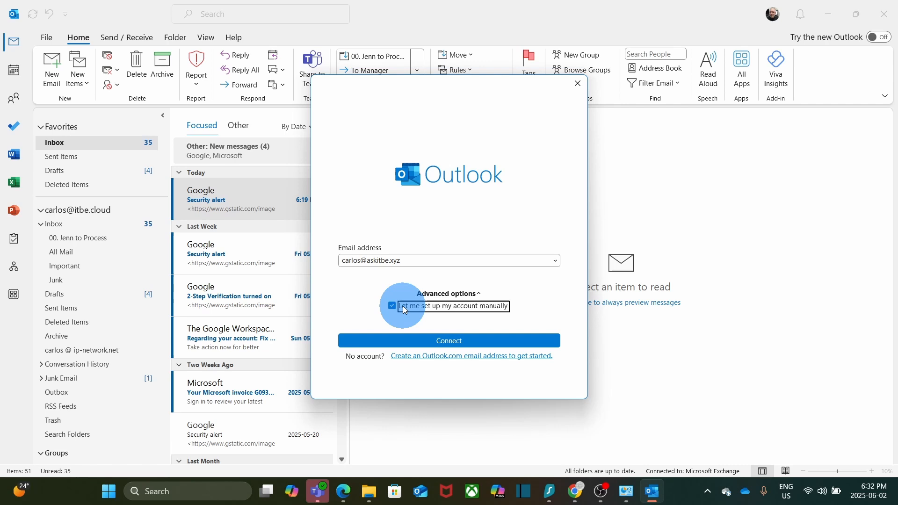
pyautogui.click(448, 340)
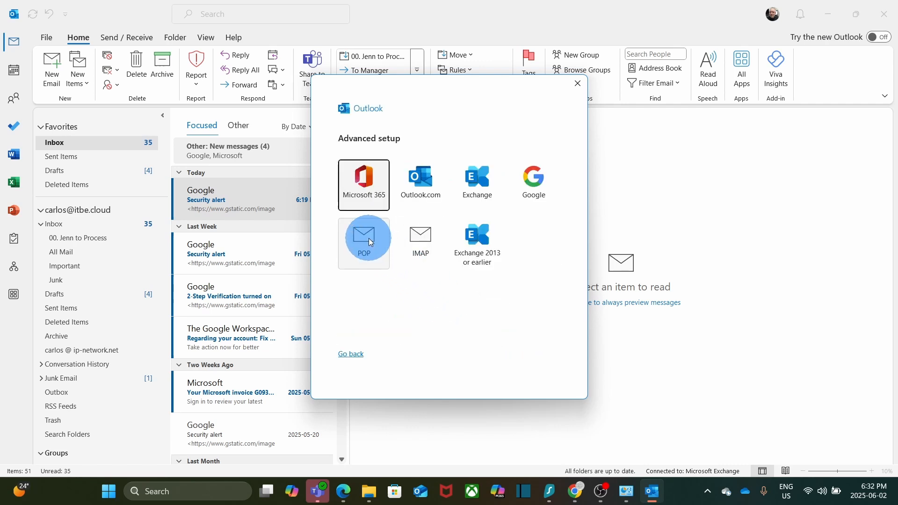
# Choose POP, enter the app password, connect, and finish with Done
pyautogui.click(364, 242)
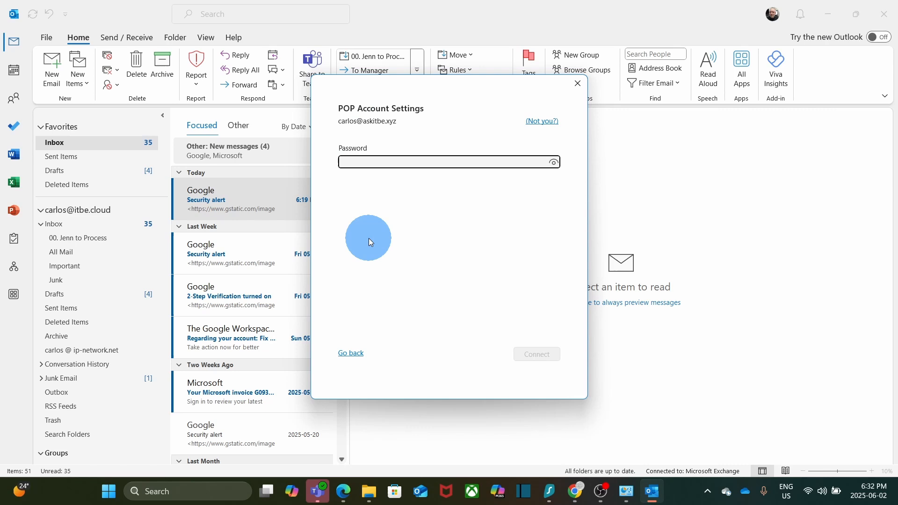
pyautogui.click(449, 162)
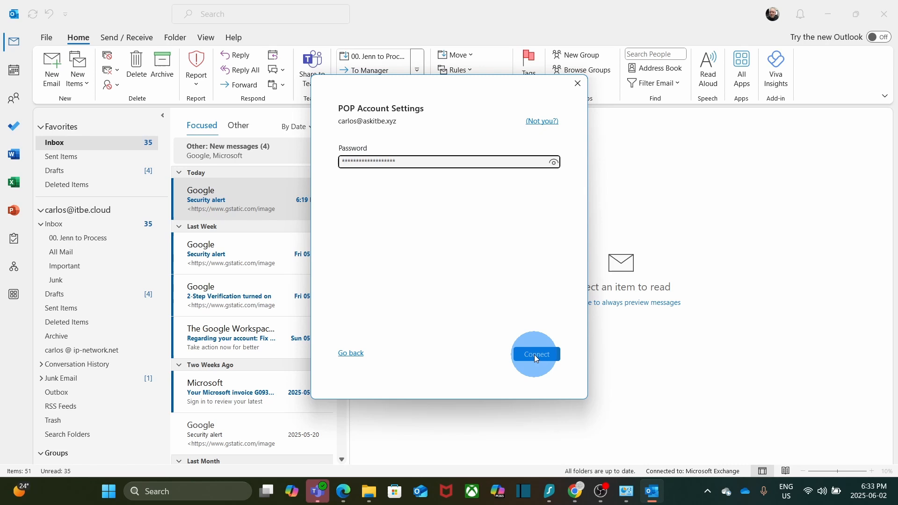
pyautogui.click(536, 353)
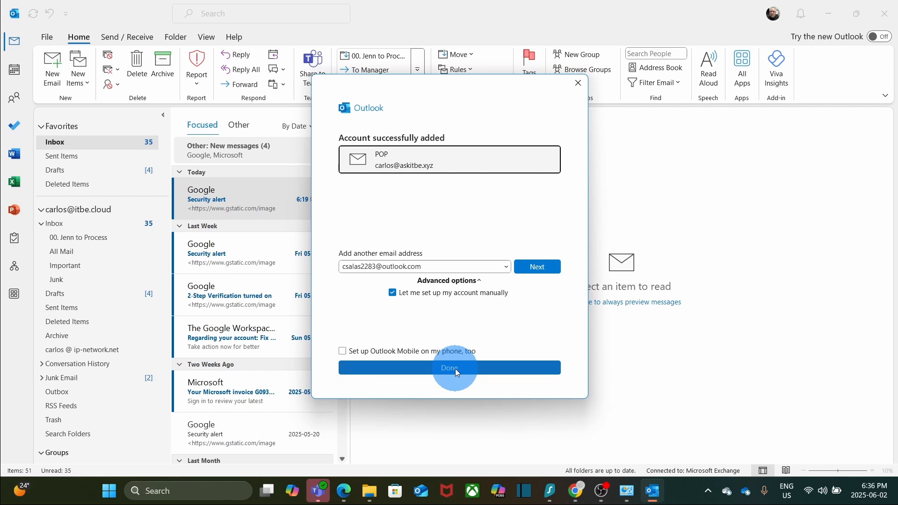
pyautogui.click(449, 368)
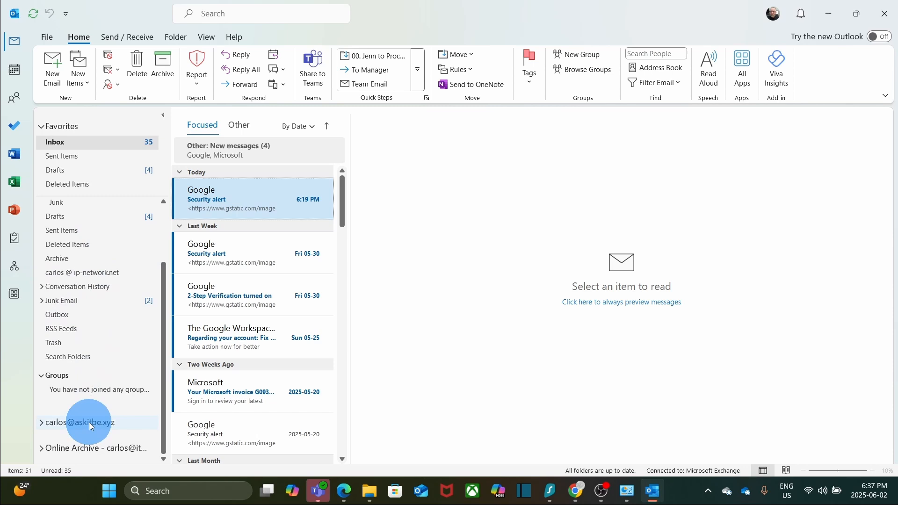
# Expand the new account, run Send/Receive All Folders, and open File info
pyautogui.click(80, 422)
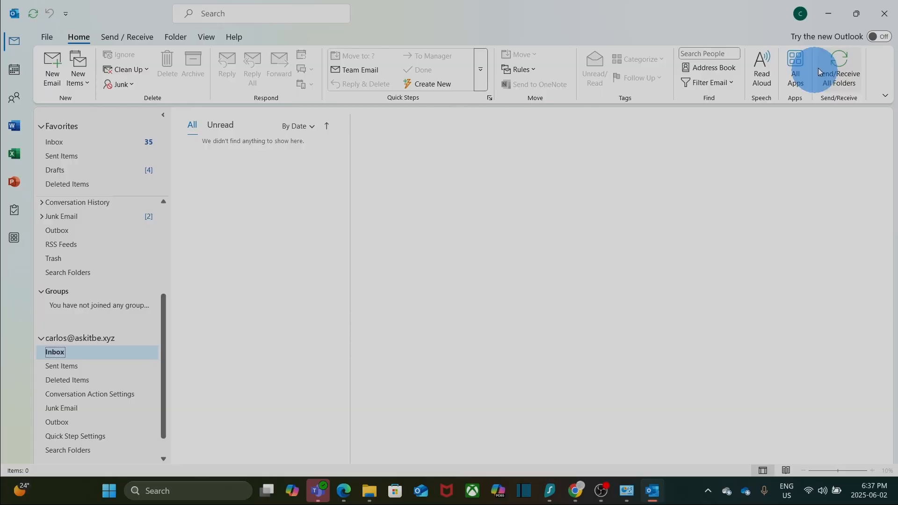
pyautogui.click(55, 352)
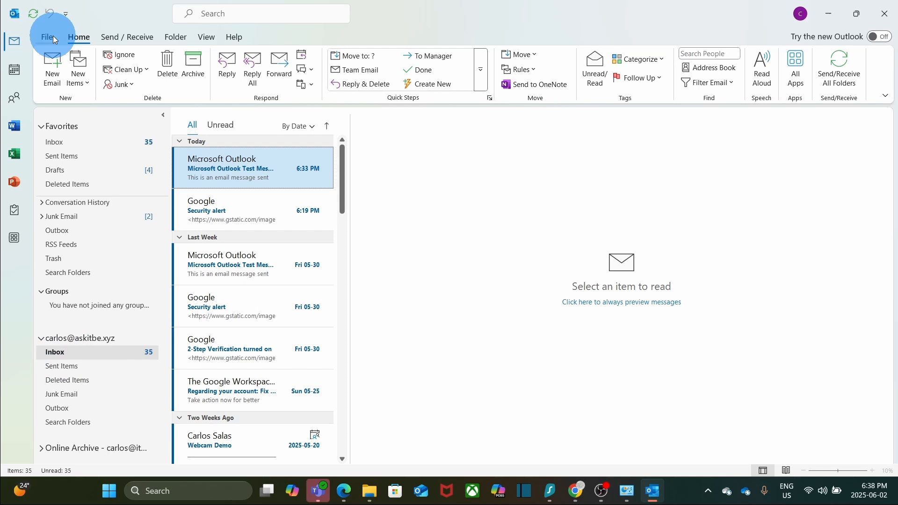
pyautogui.click(49, 36)
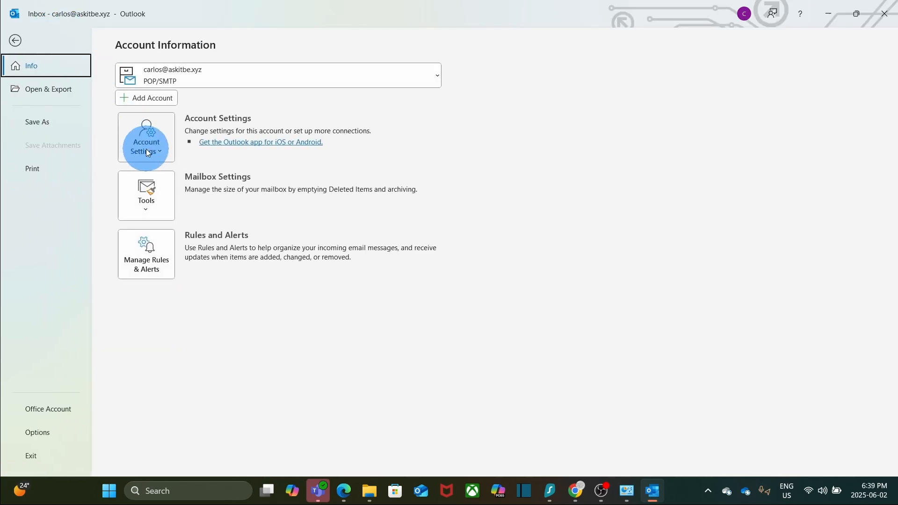
# Open Account Settings and select the new POP/SMTP account to view its delivery folder
pyautogui.click(146, 138)
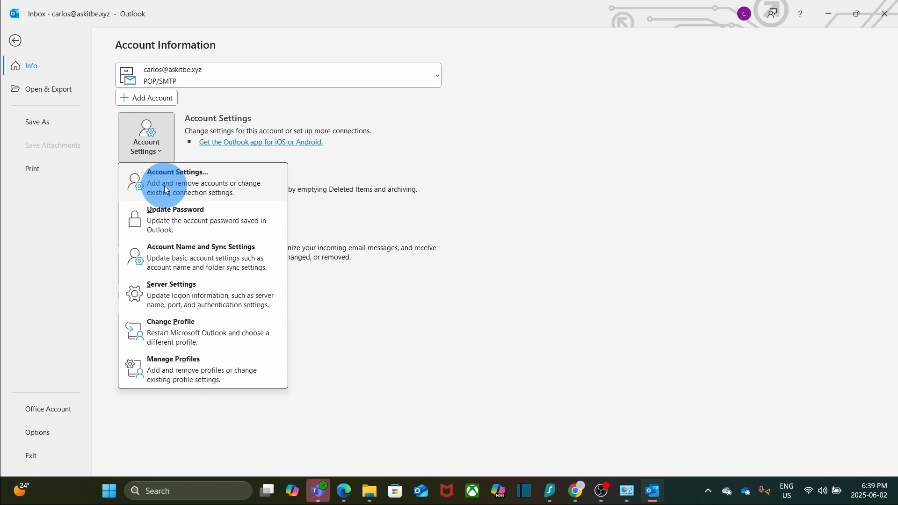
pyautogui.click(177, 181)
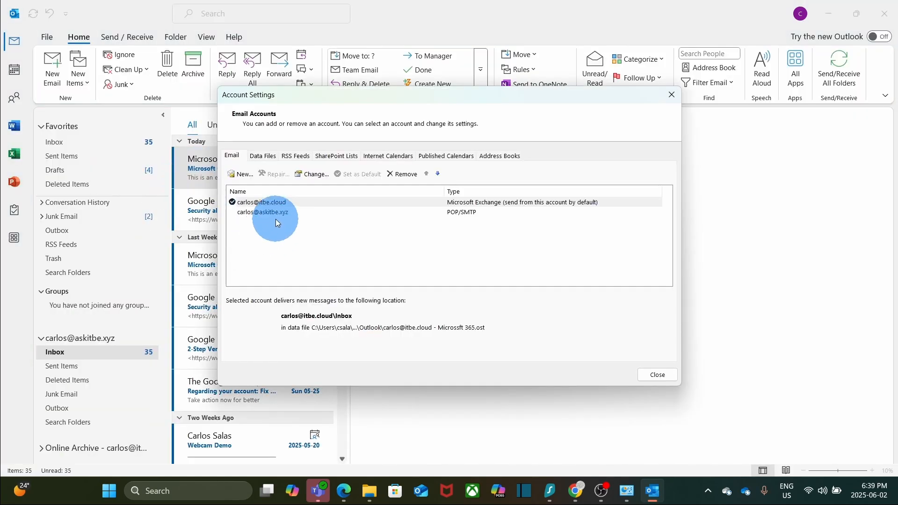
pyautogui.click(275, 212)
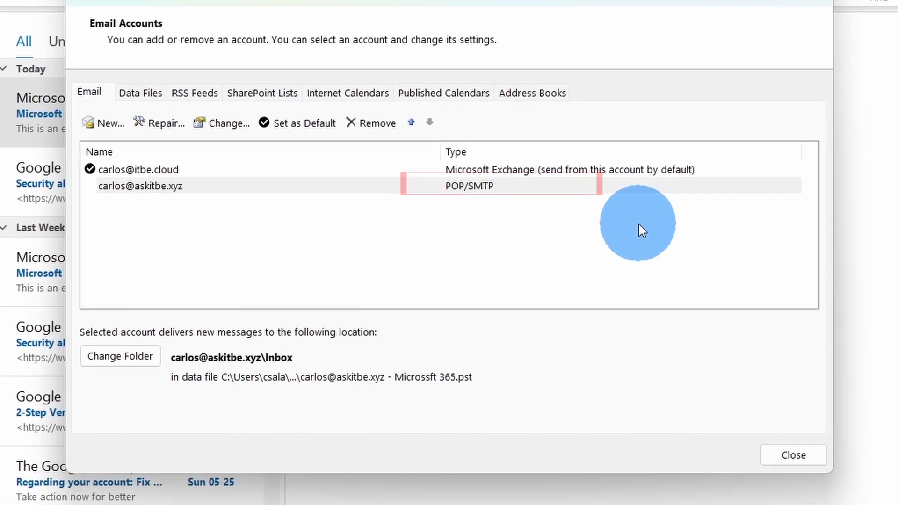